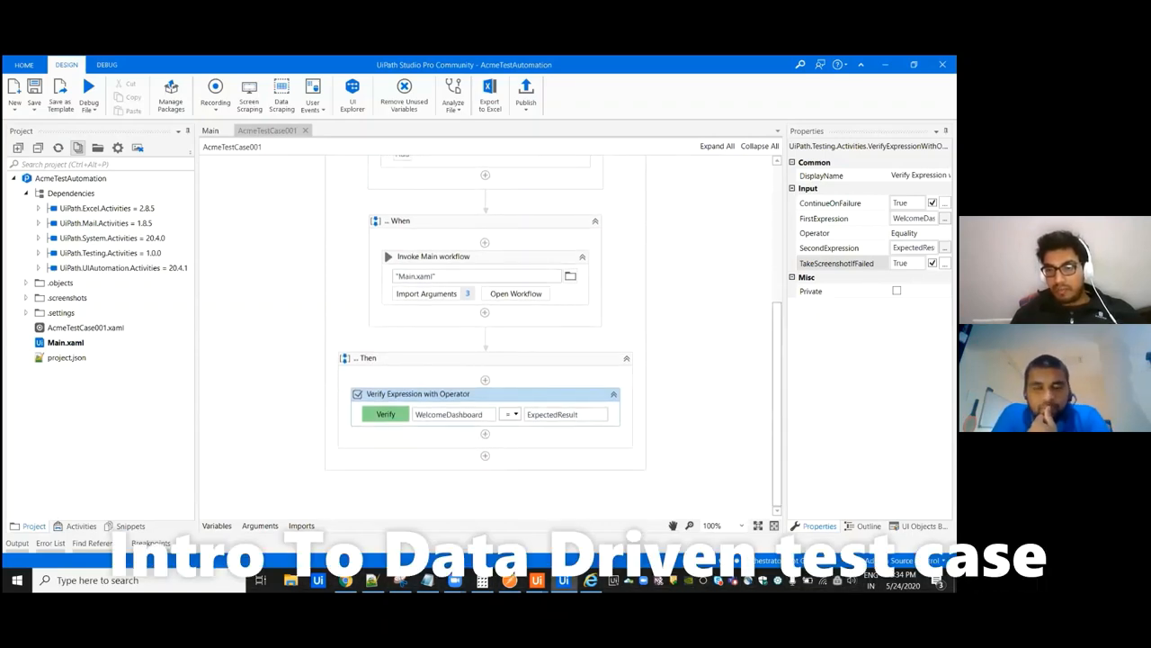
# Show the New menu listing file types such as Data Driven Test Case.
pyautogui.scroll(3)
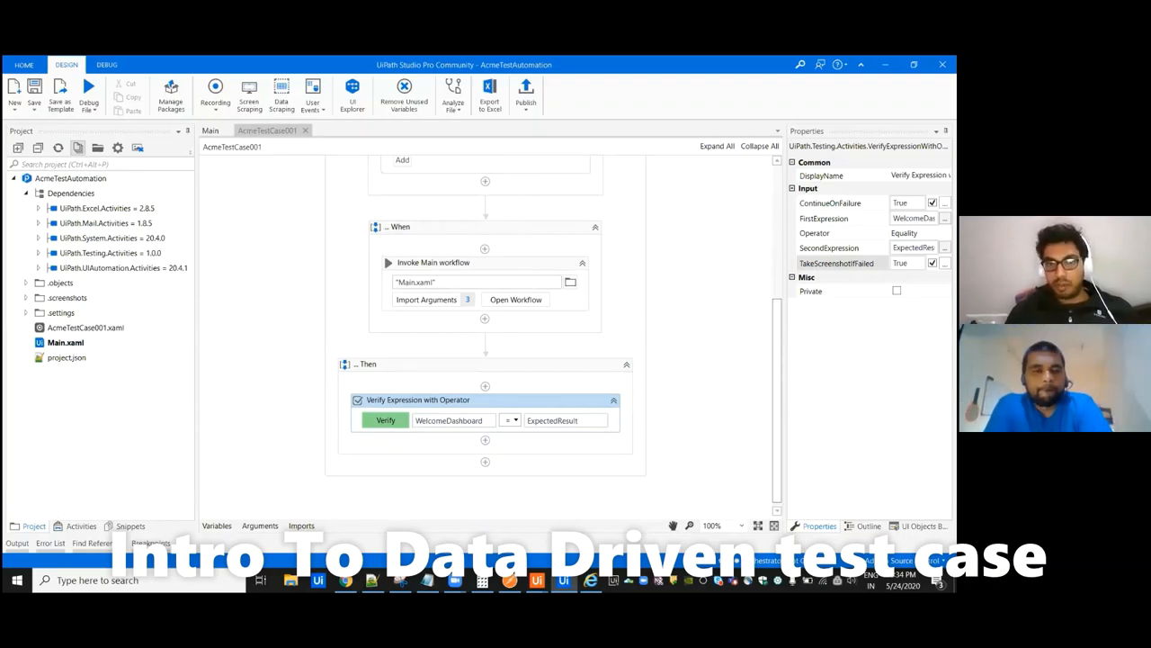
pyautogui.scroll(3)
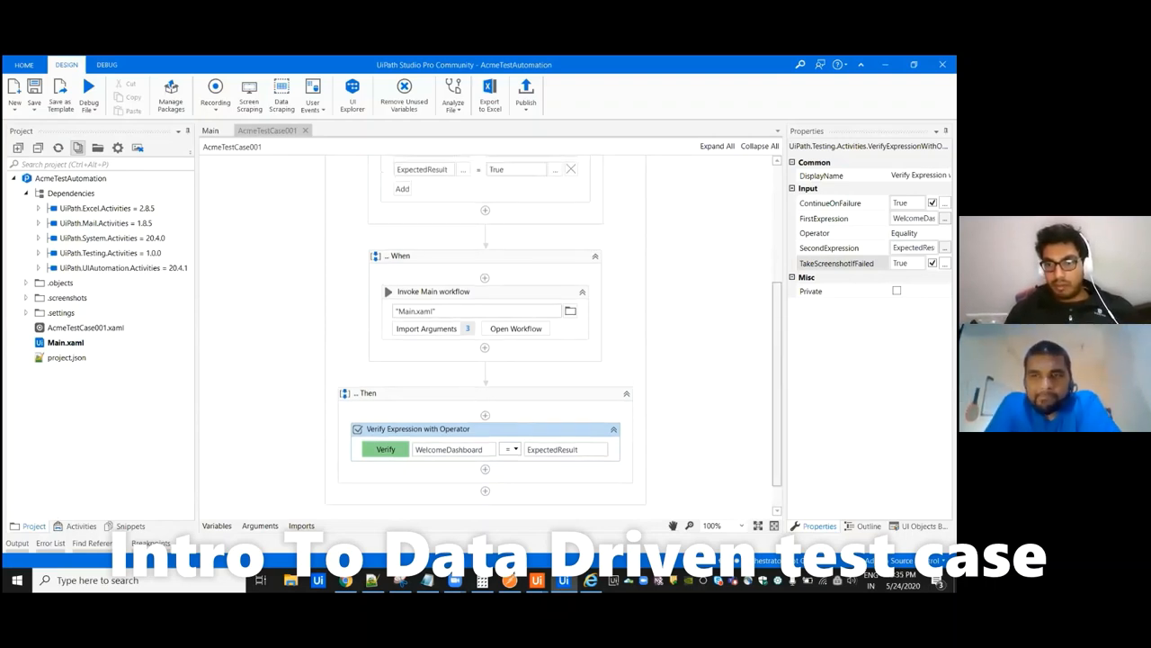
pyautogui.scroll(3)
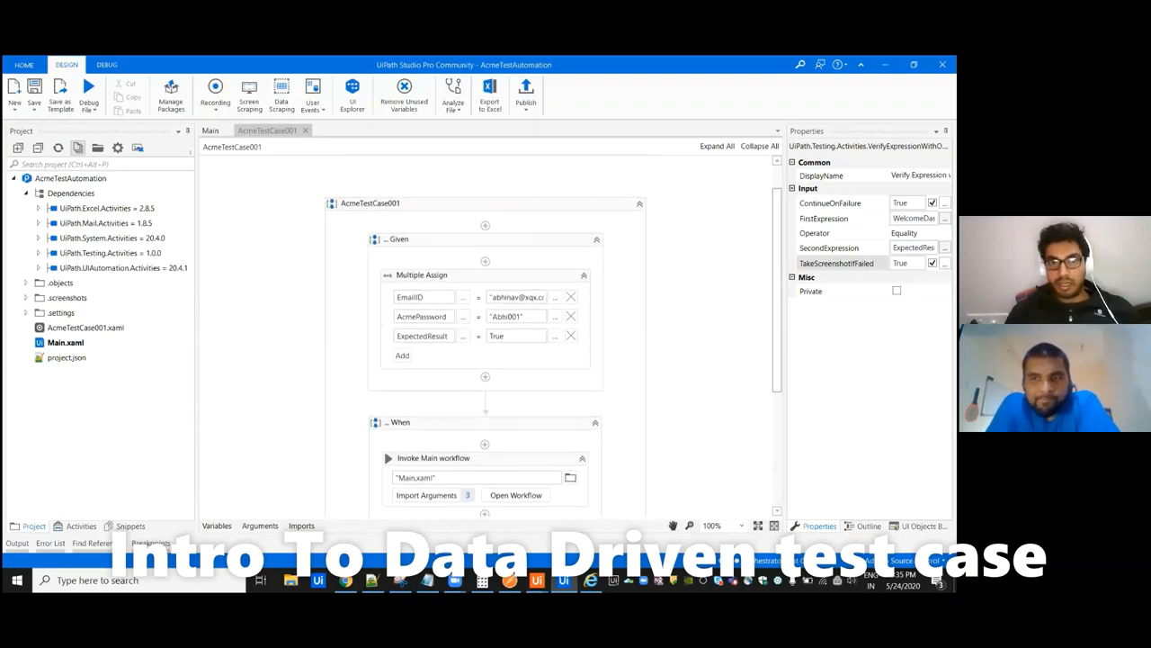
pyautogui.moveTo(640, 299)
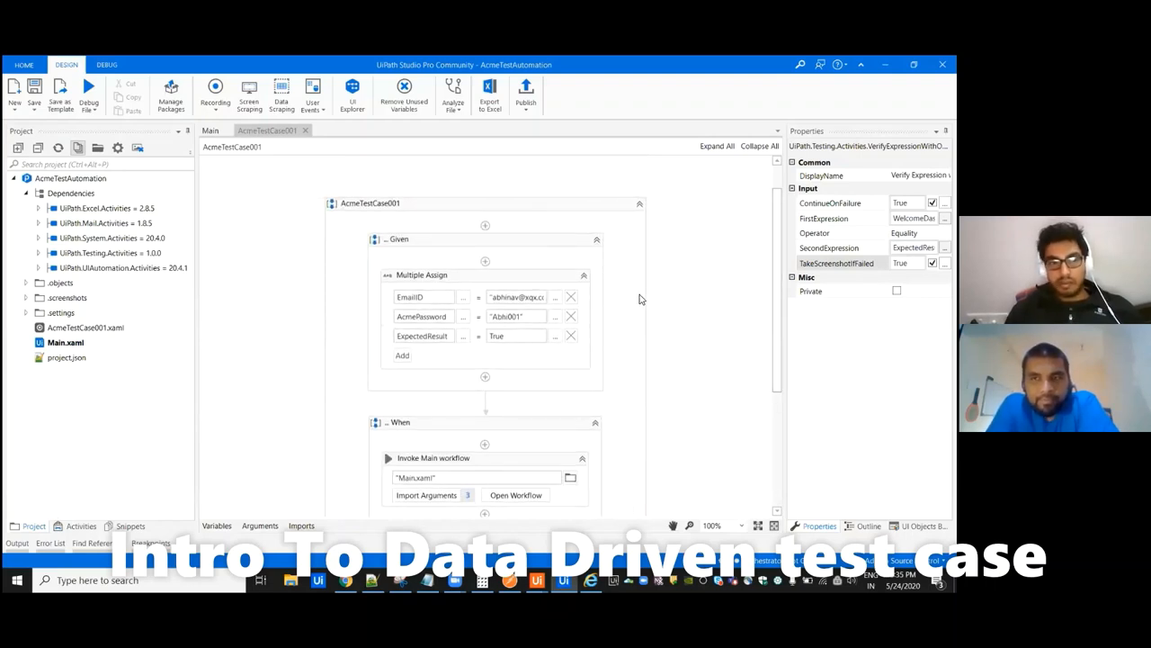
pyautogui.moveTo(764, 281)
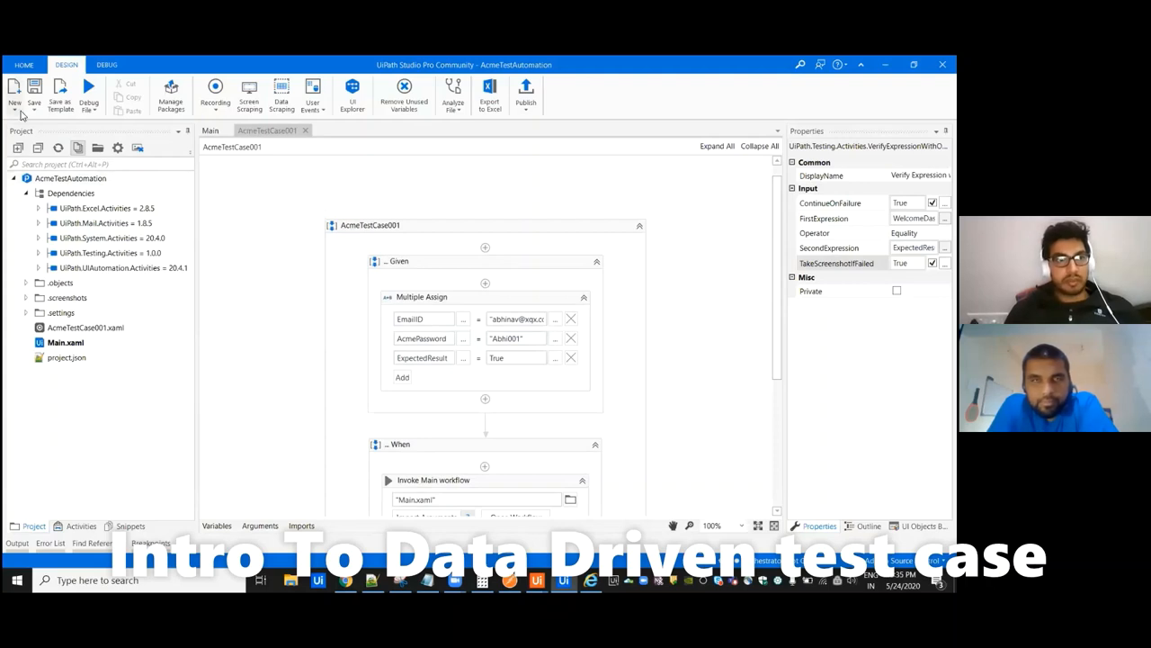
pyautogui.click(14, 93)
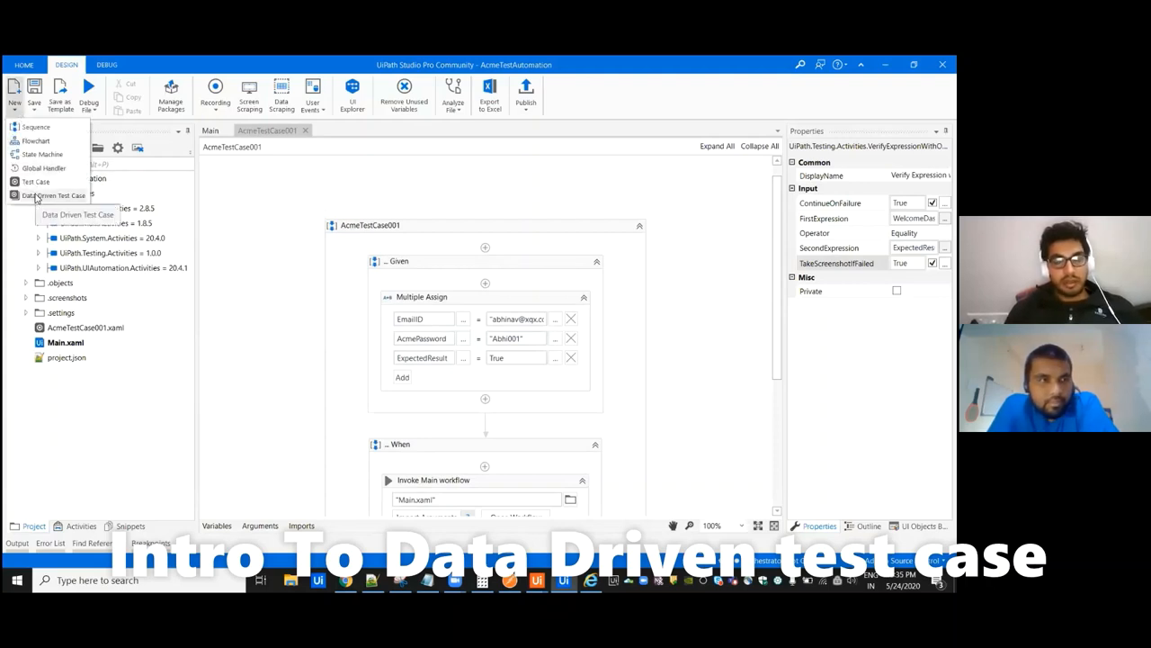
pyautogui.moveTo(252, 259)
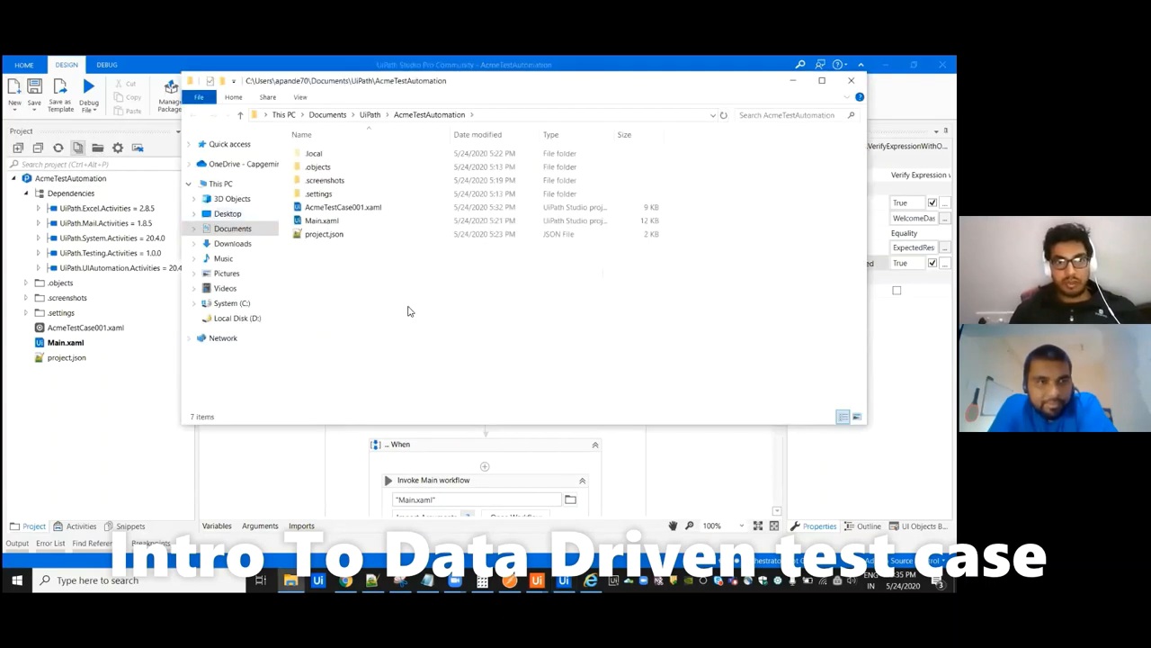
# Create a new data folder inside the AcmeTestAutomation project.
pyautogui.rightClick(407, 309)
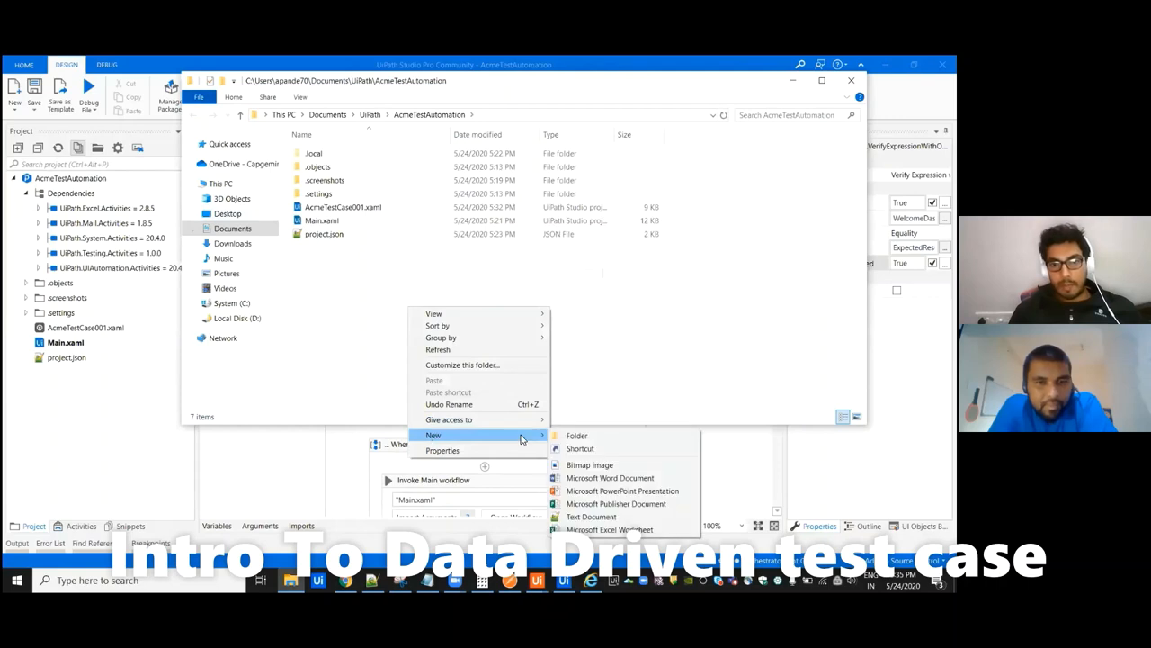
pyautogui.click(576, 435)
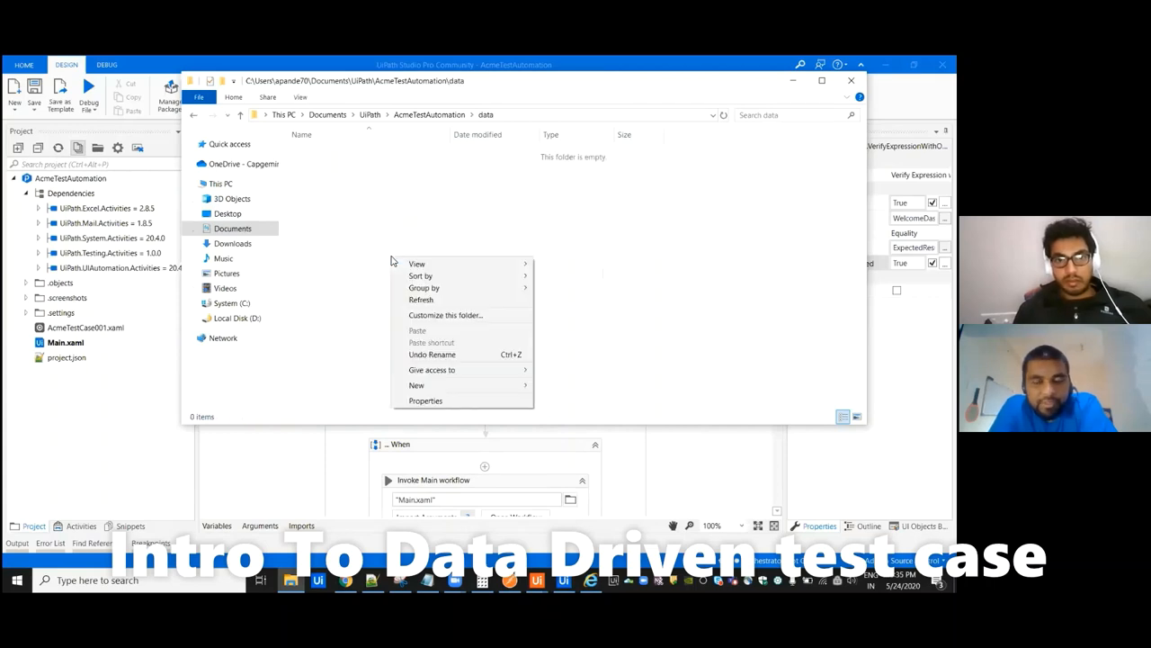
pyautogui.click(417, 385)
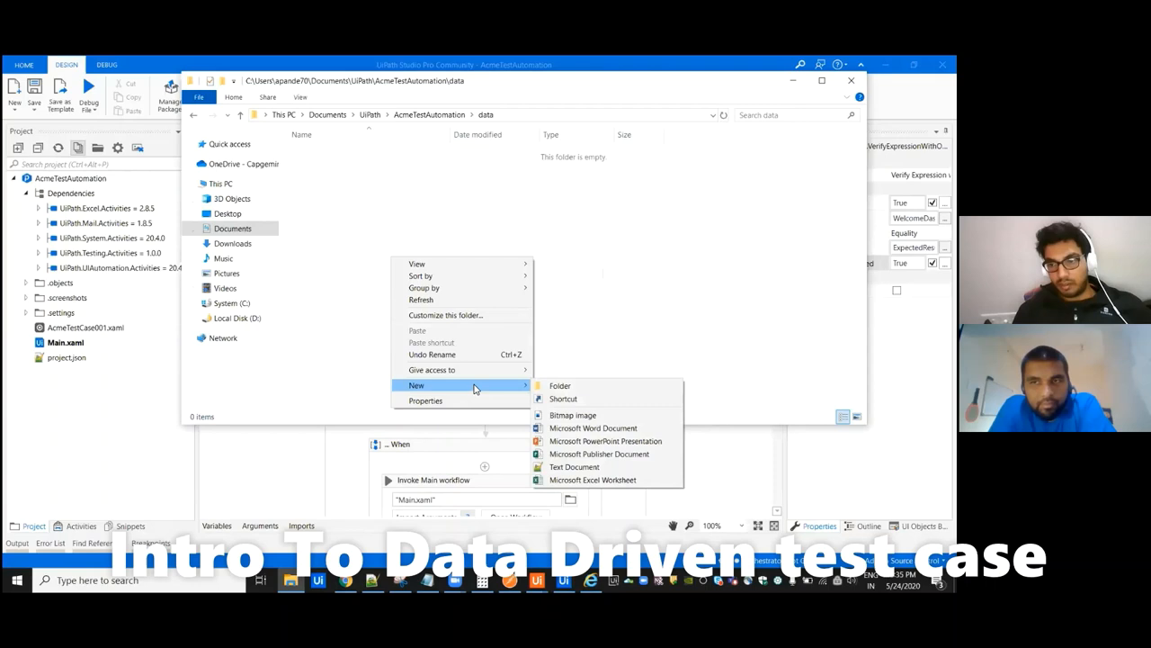
pyautogui.moveTo(594, 478)
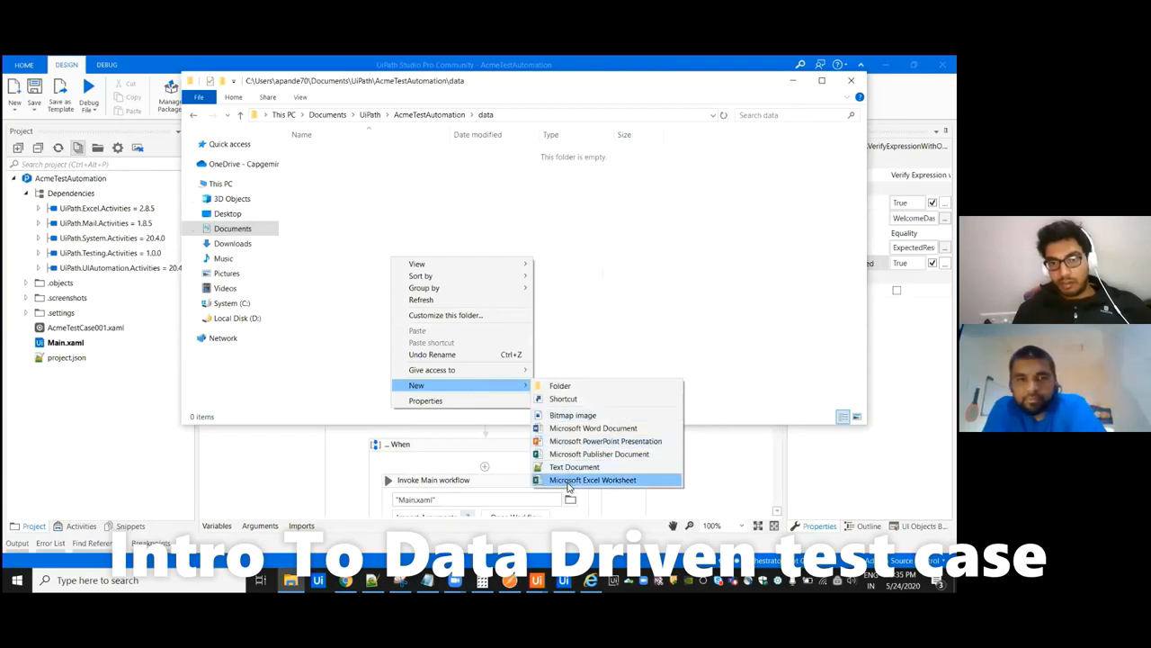
# Add a blank Excel workbook in the data folder and rename it ACMETestData.
pyautogui.click(593, 479)
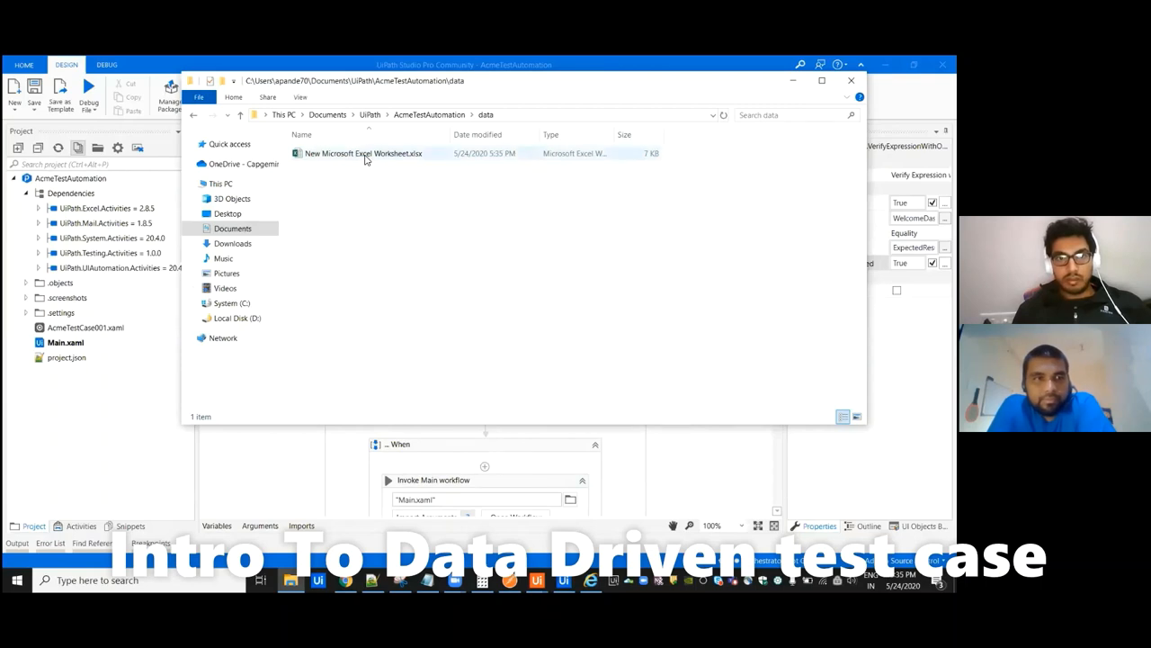
pyautogui.doubleClick(363, 153)
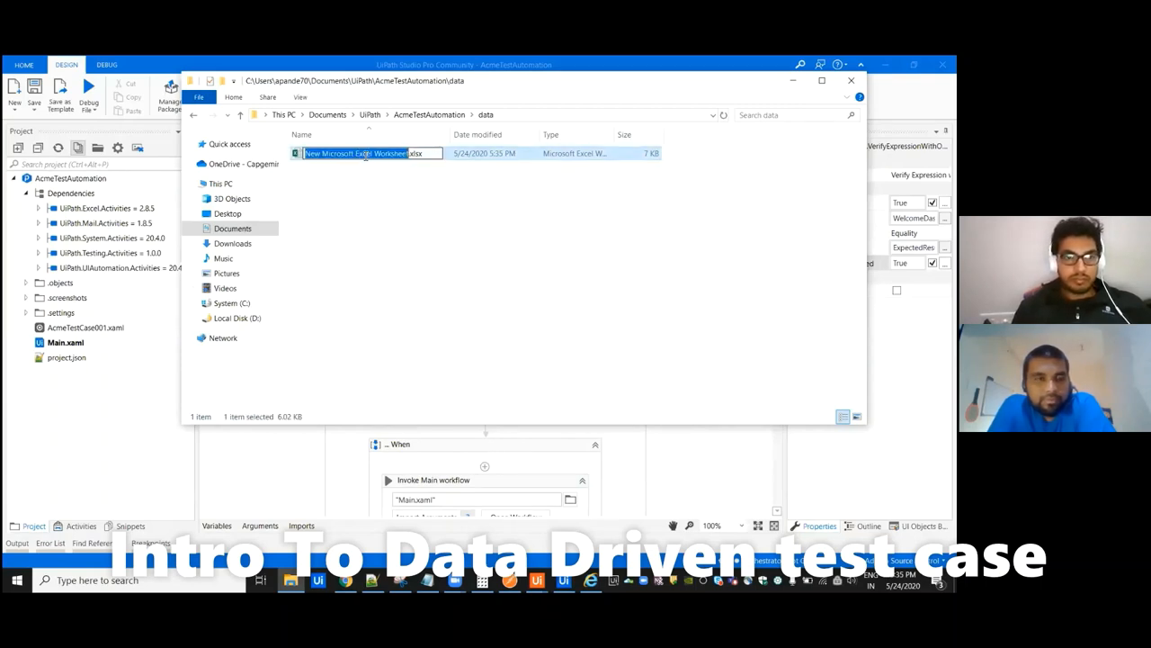
pyautogui.write('ACMETestData.xlsx')
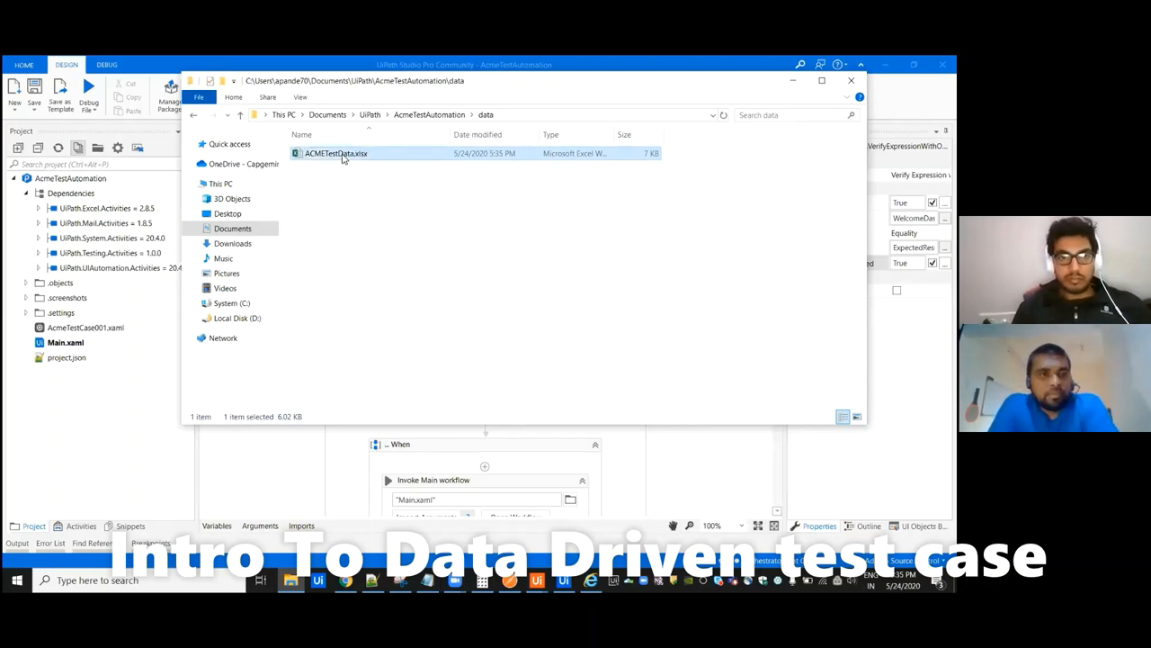
pyautogui.doubleClick(334, 153)
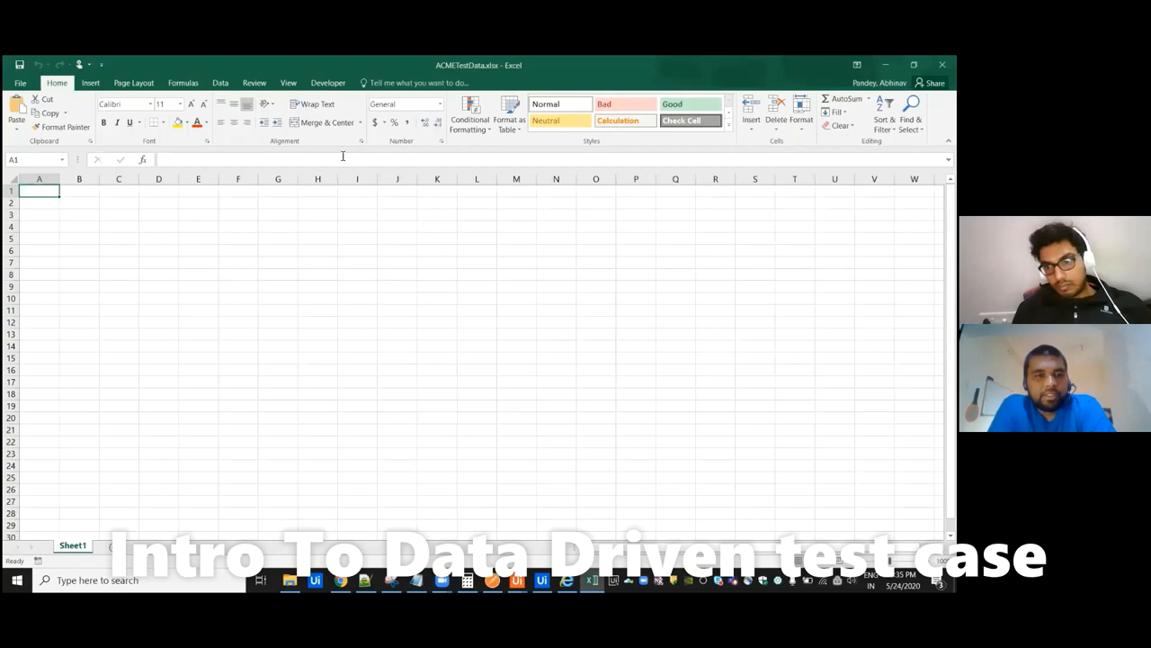
pyautogui.moveTo(342, 158)
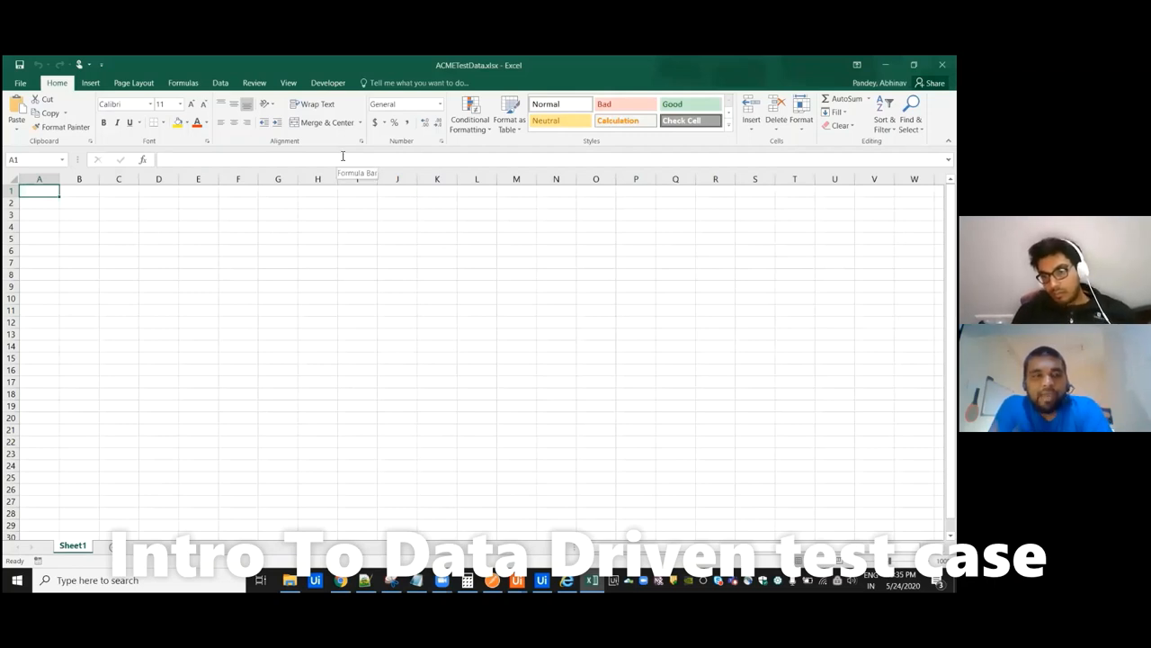
pyautogui.moveTo(341, 158)
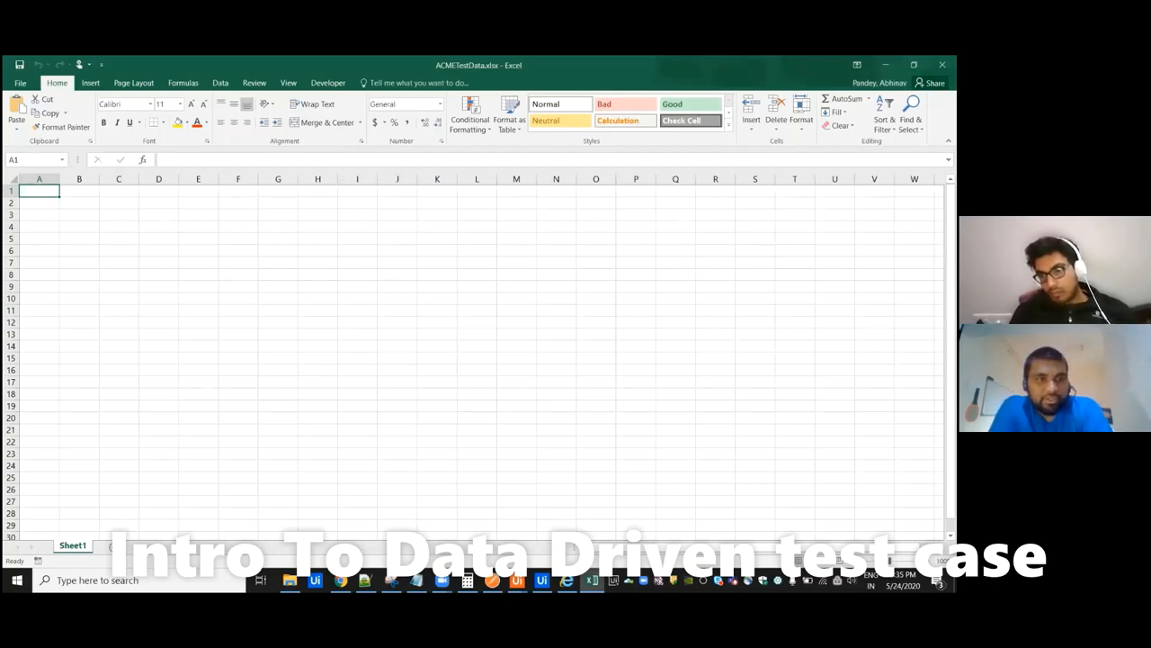
pyautogui.moveTo(723, 471)
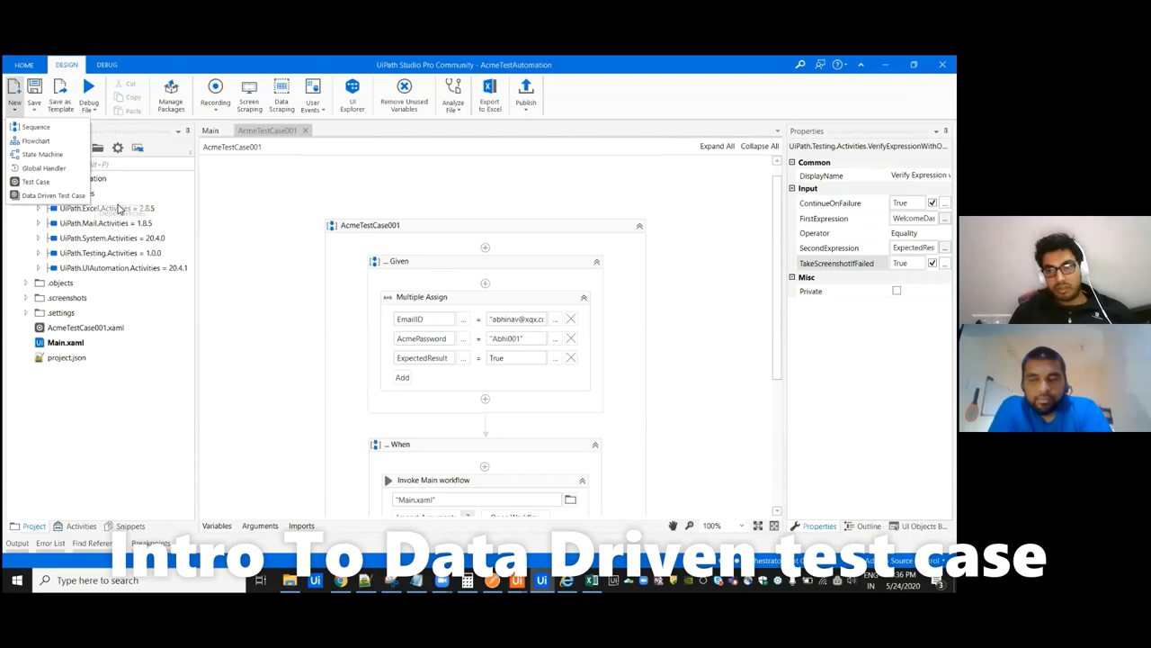
pyautogui.moveTo(212, 226)
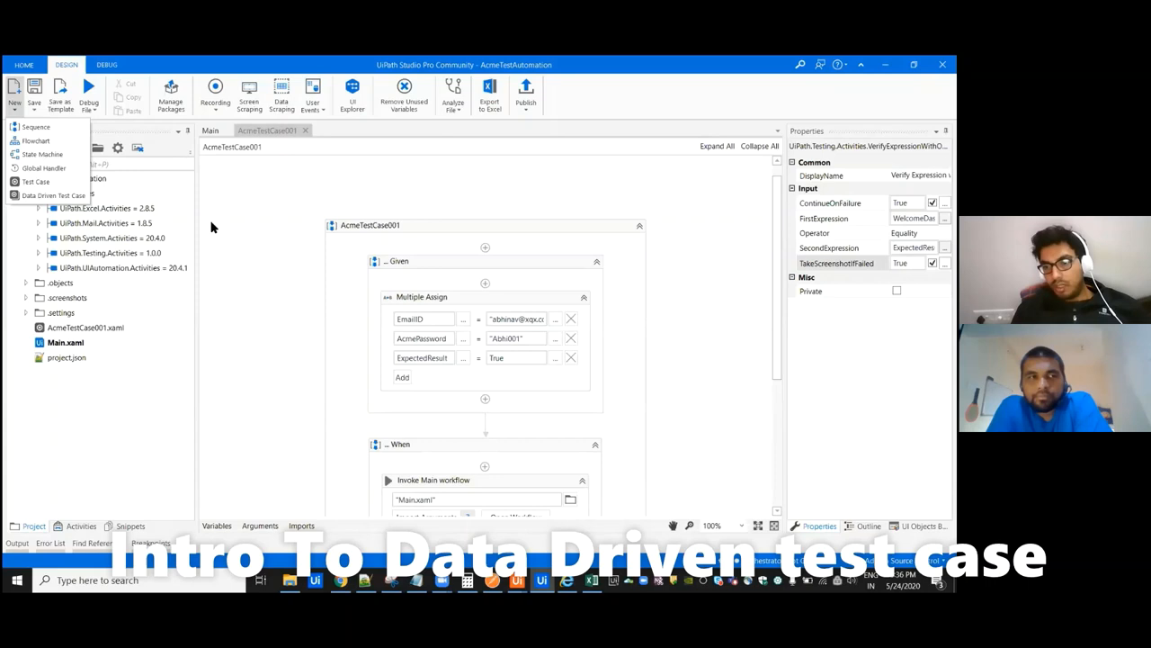
pyautogui.moveTo(266, 232)
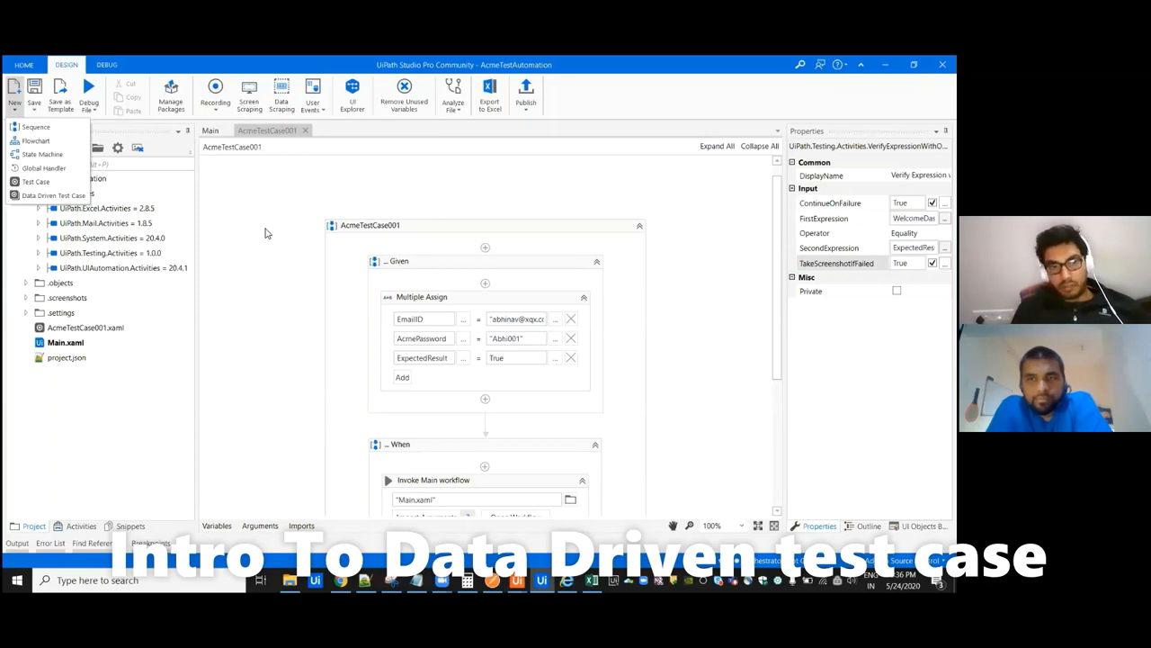
pyautogui.moveTo(262, 259)
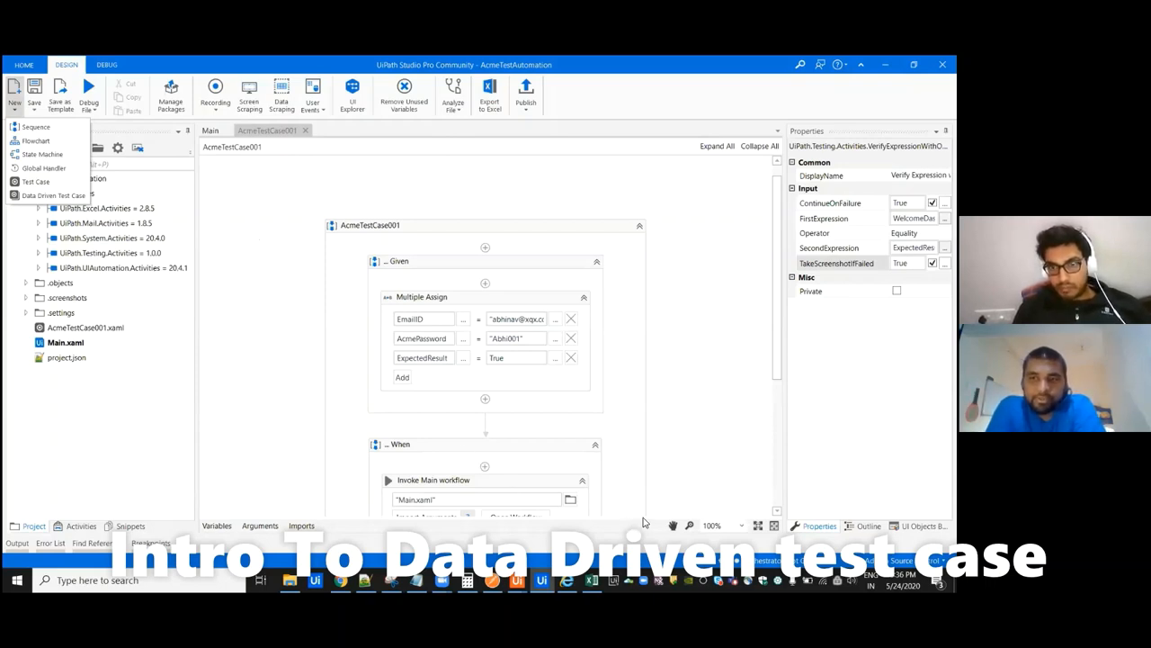
pyautogui.moveTo(735, 418)
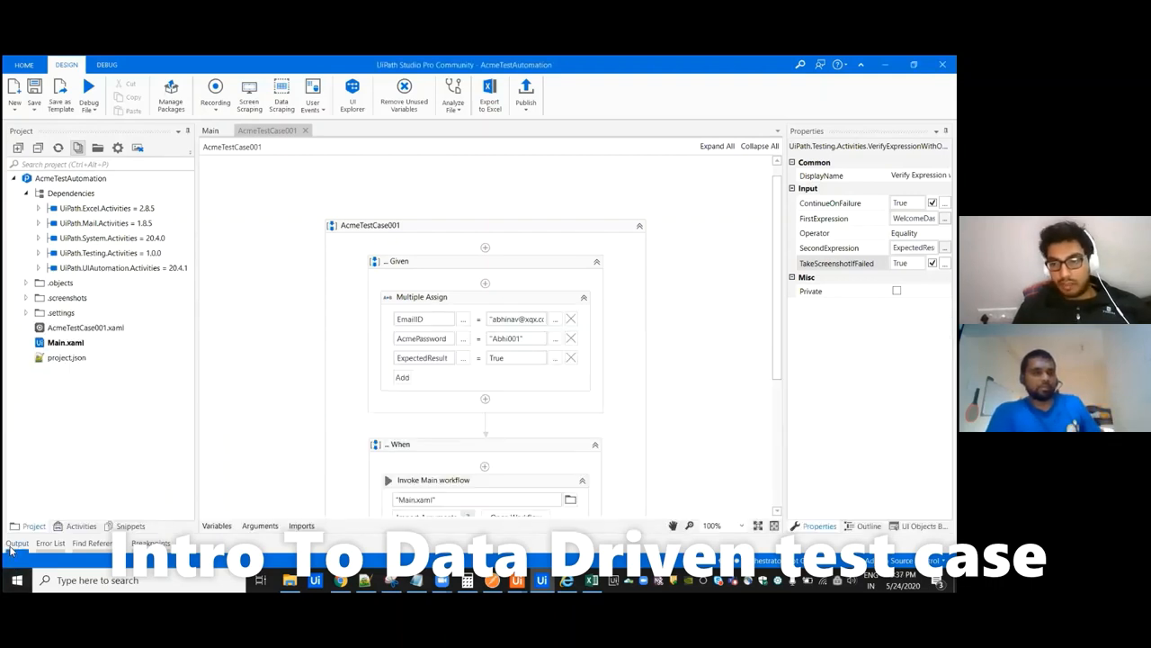
pyautogui.moveTo(464, 361)
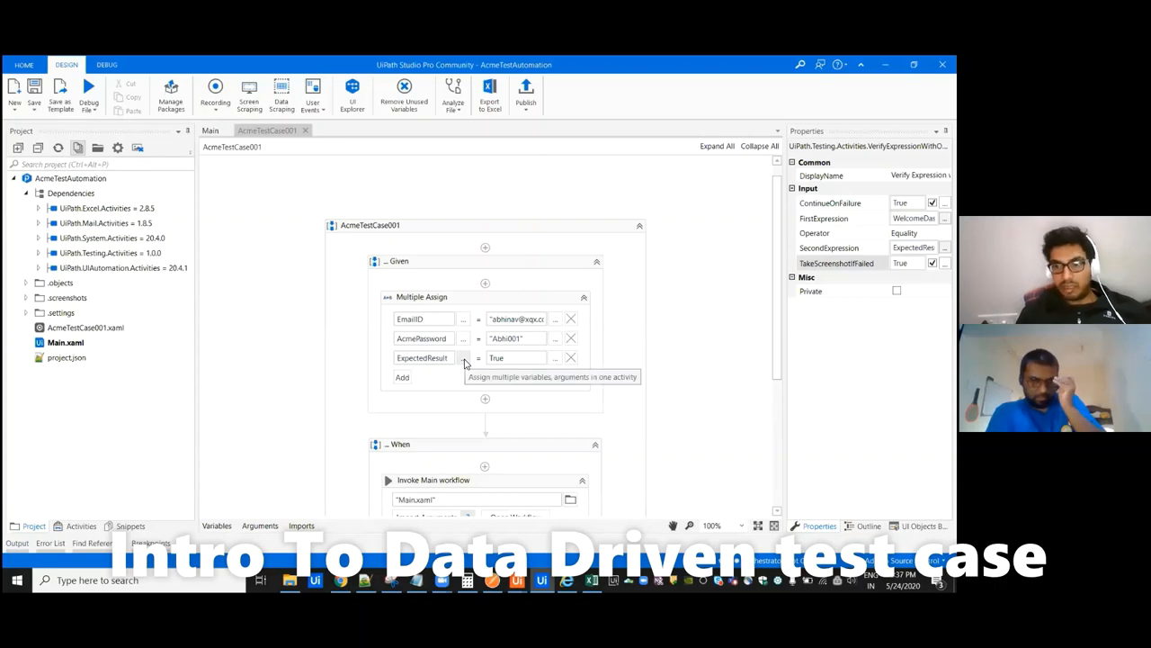
pyautogui.moveTo(651, 302)
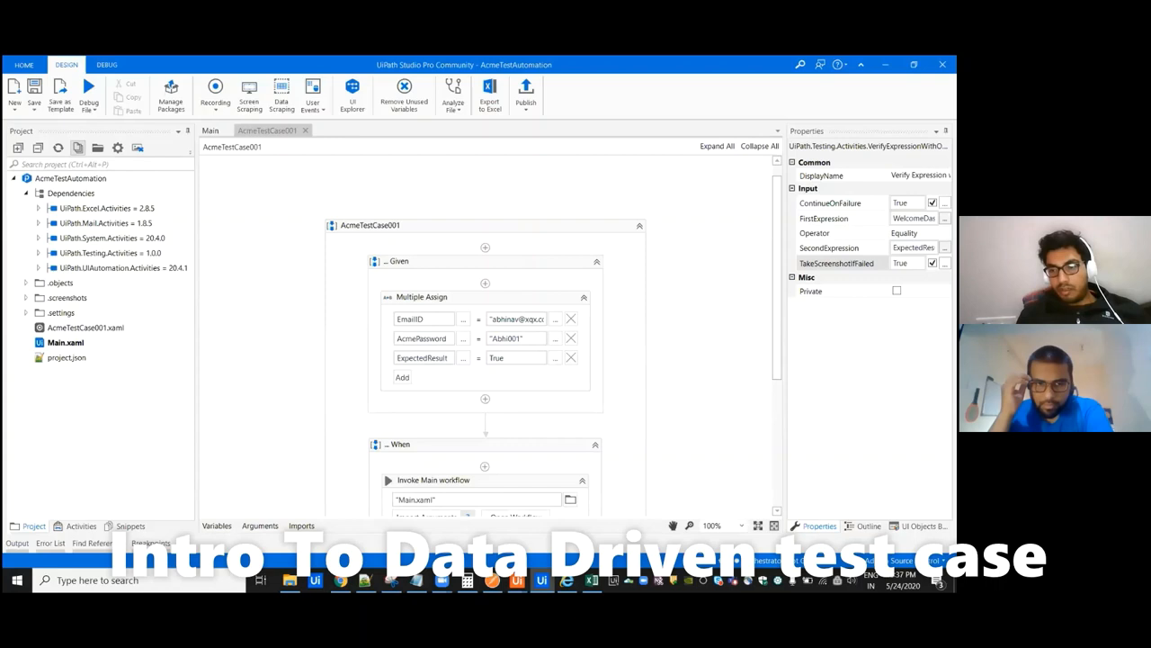
pyautogui.moveTo(770, 306)
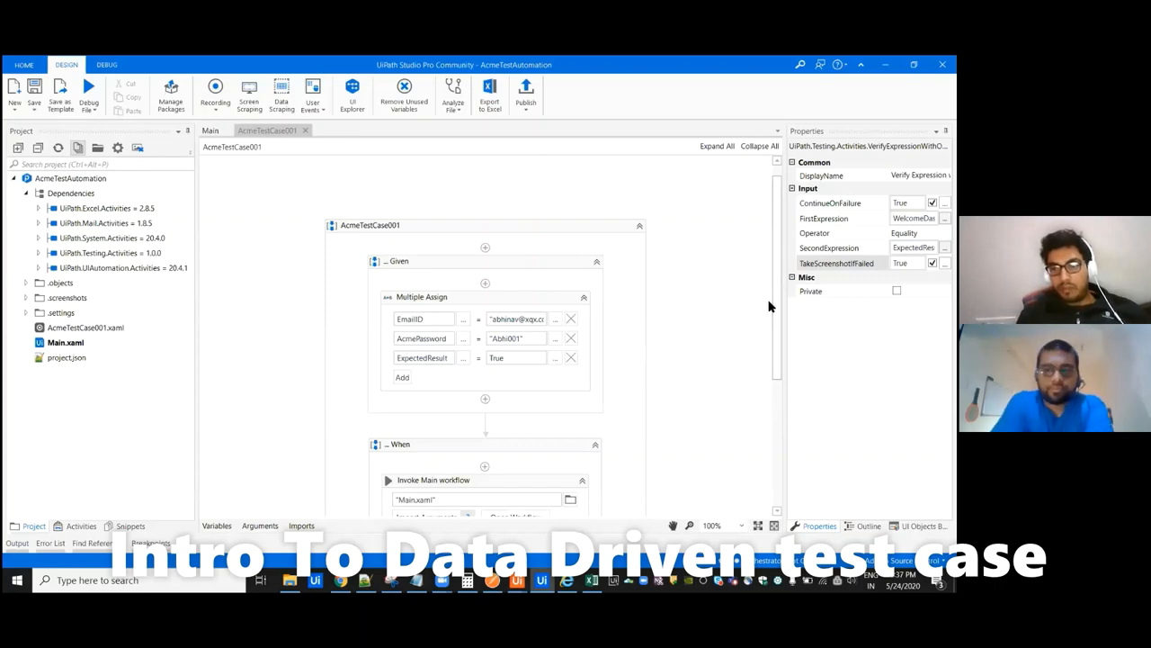